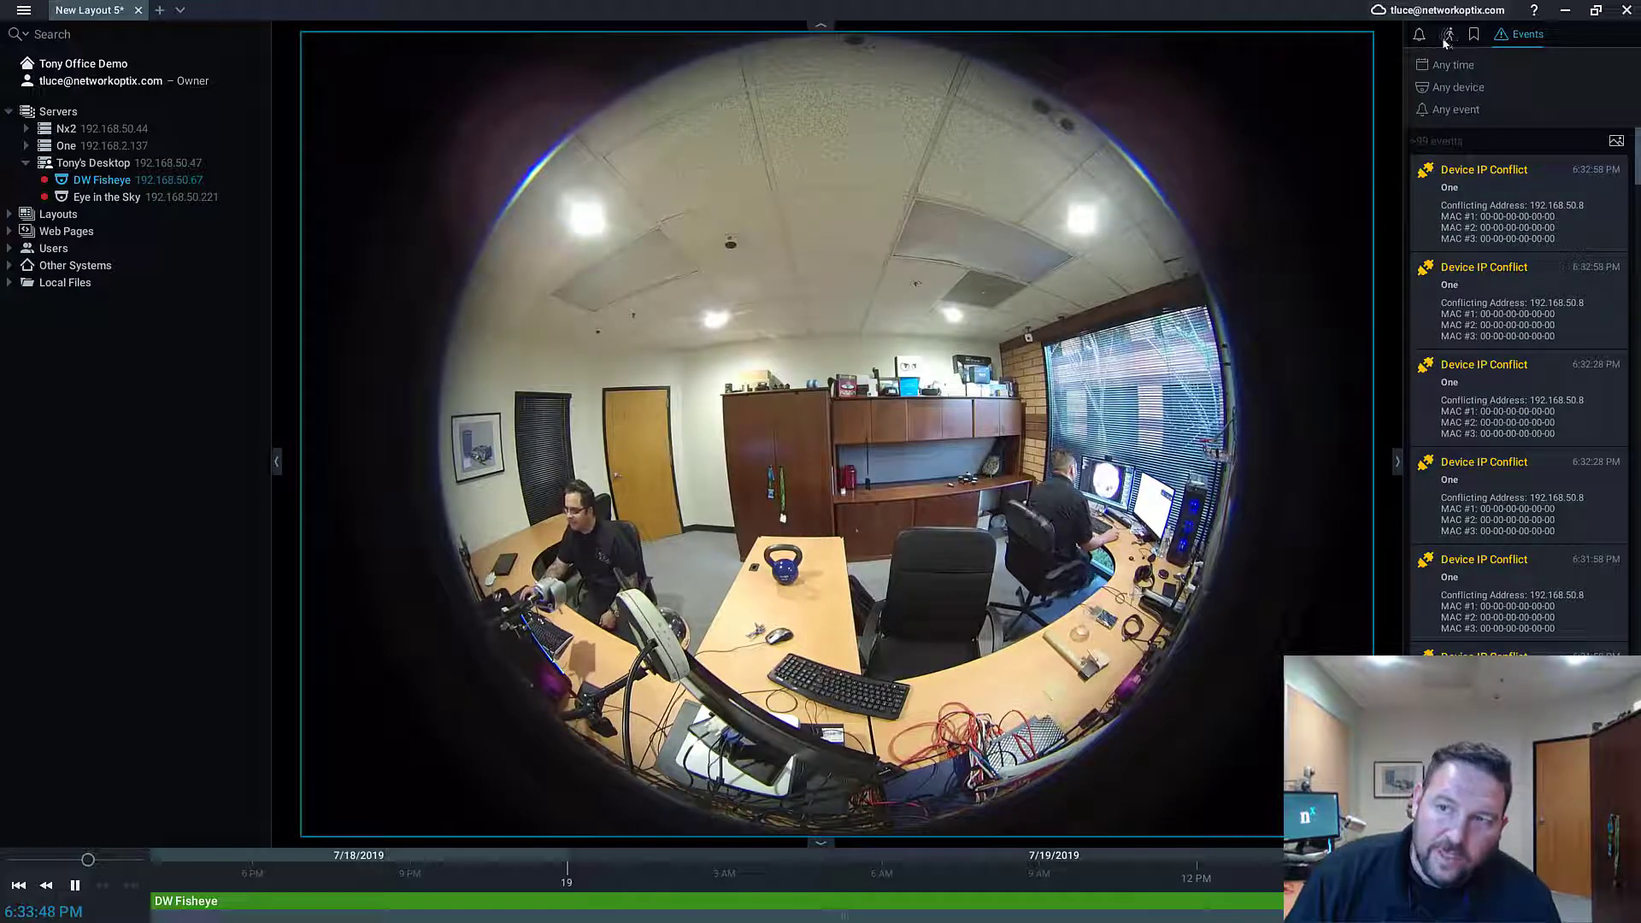
Step: Show DW Fisheye motion events, filter to Last 7 days, then reset to Any time
{"action": "left_click", "coordinate": [1470, 34]}
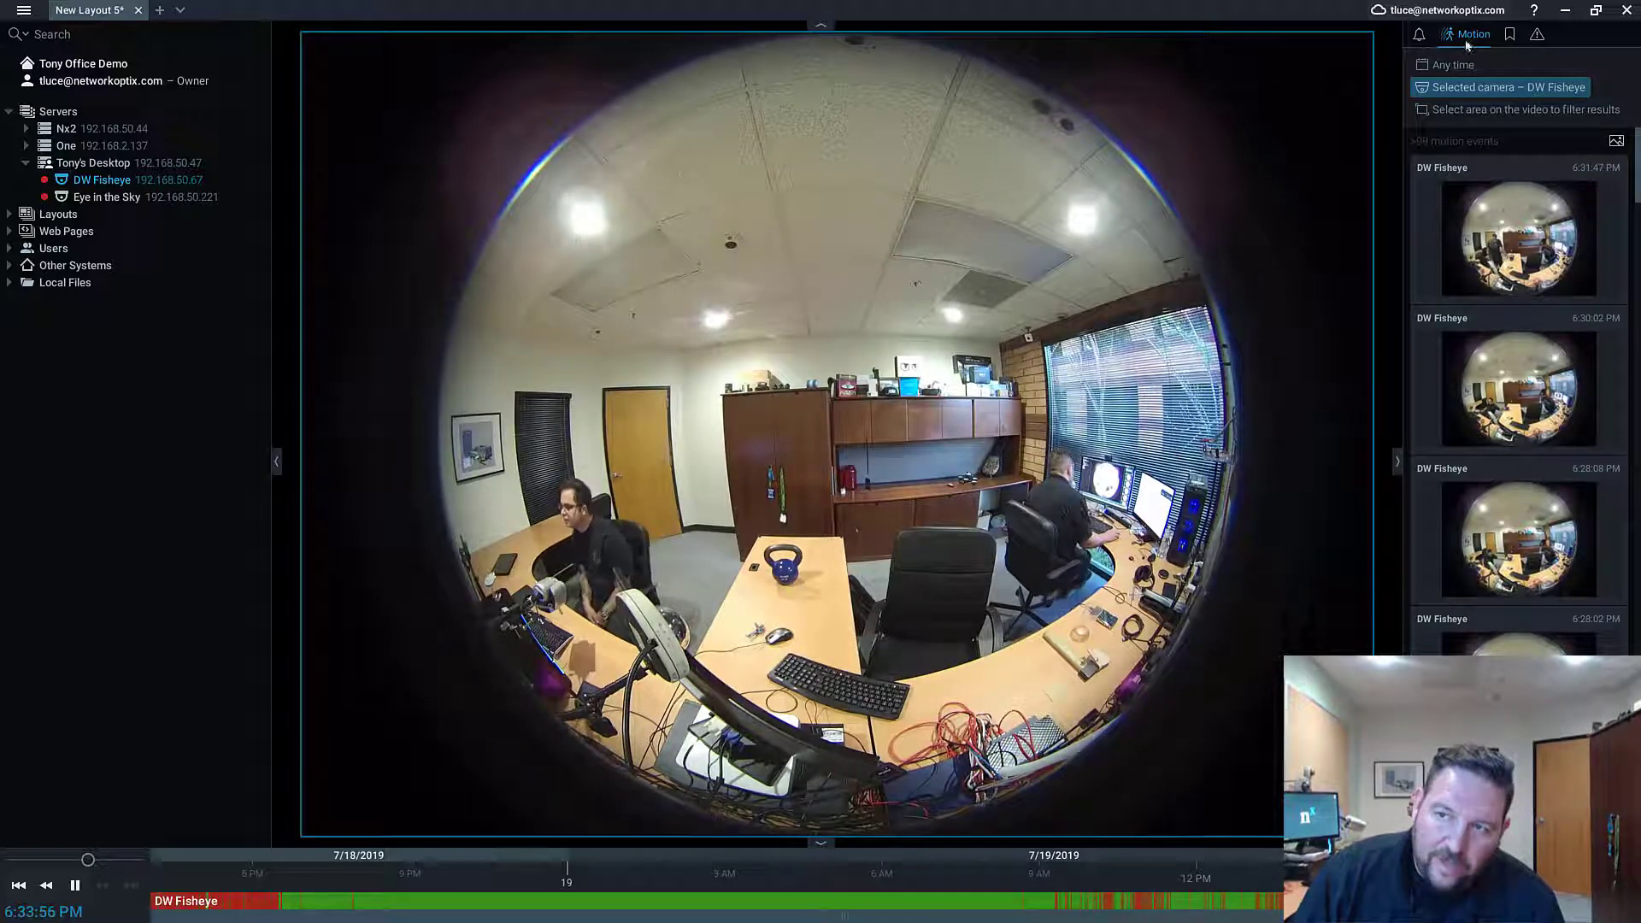
{"action": "left_click", "coordinate": [1451, 63]}
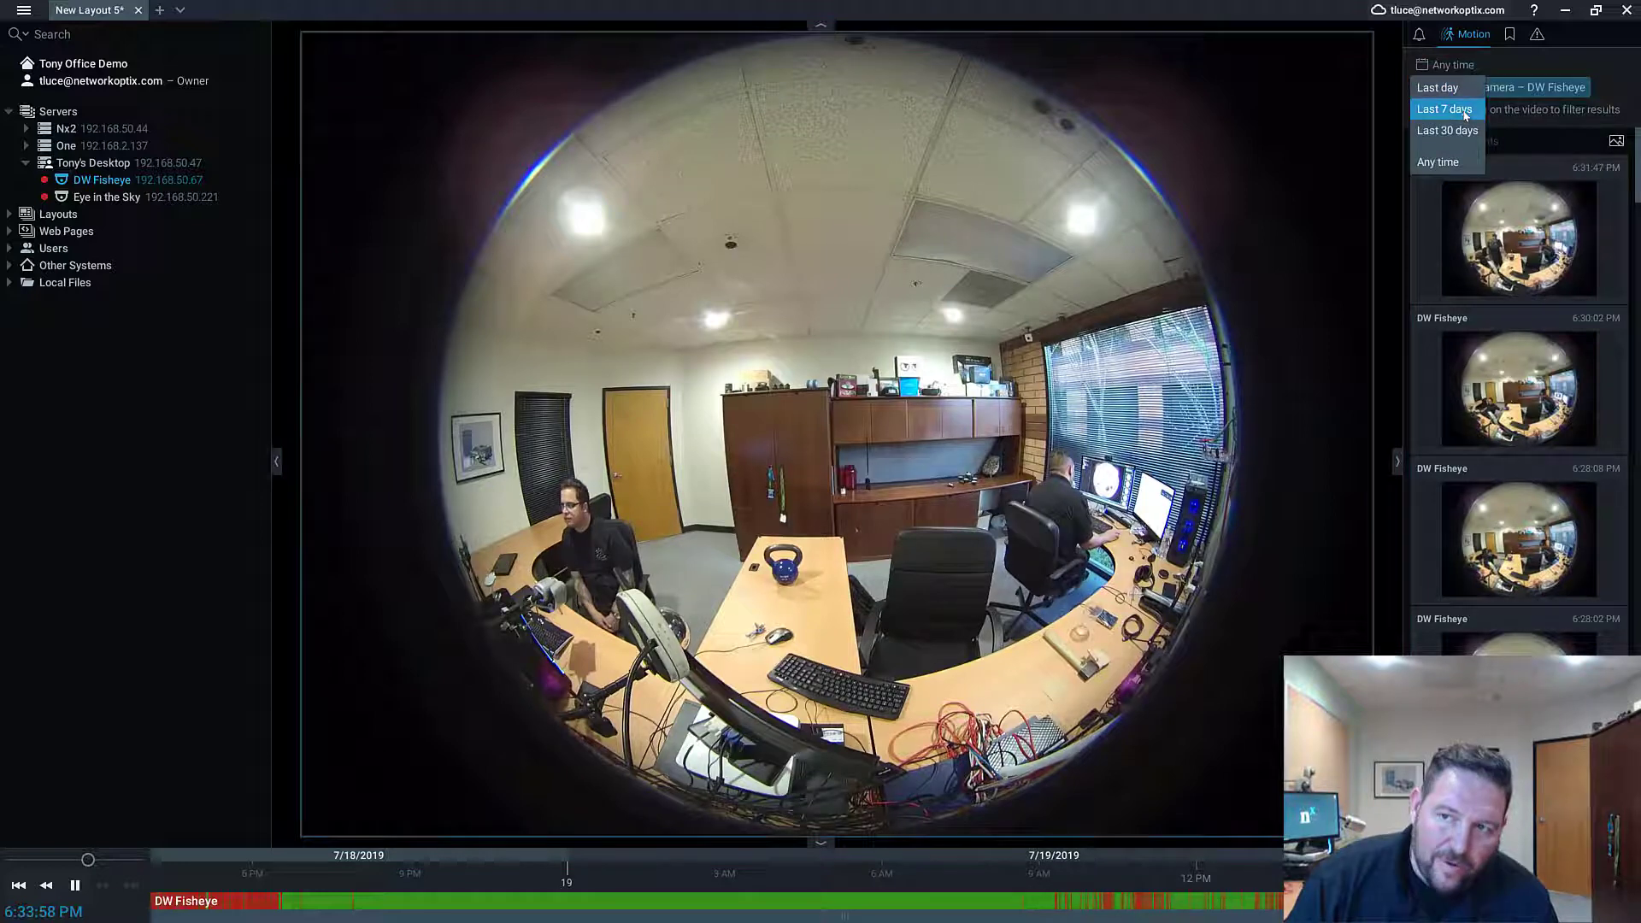
{"action": "left_click", "coordinate": [1446, 110]}
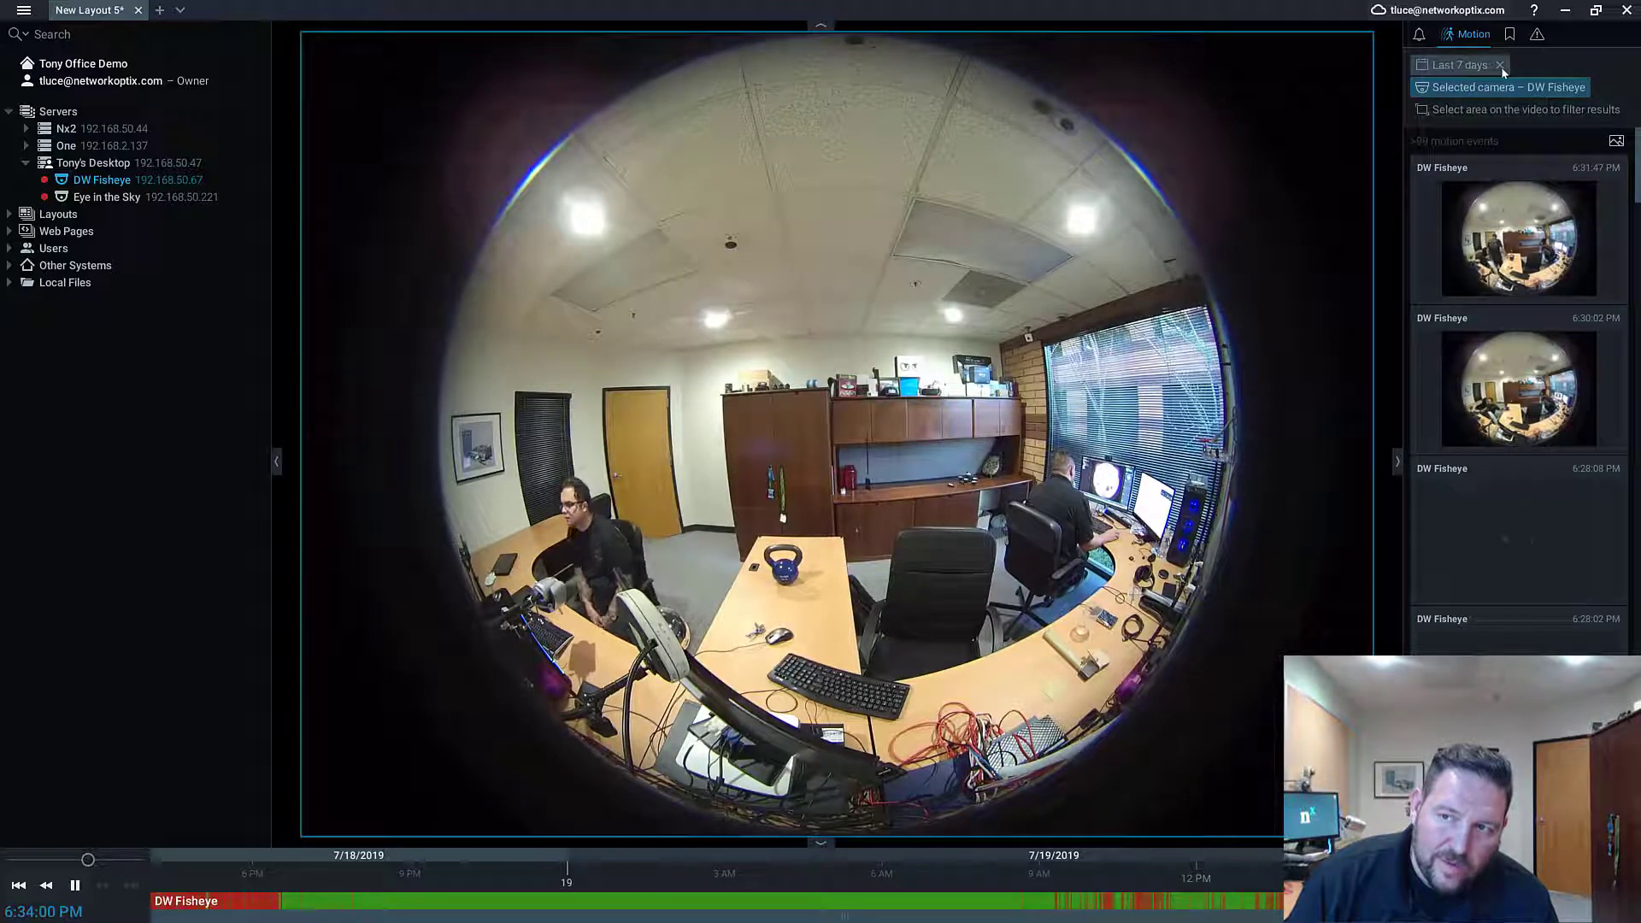
{"action": "left_click", "coordinate": [1500, 63]}
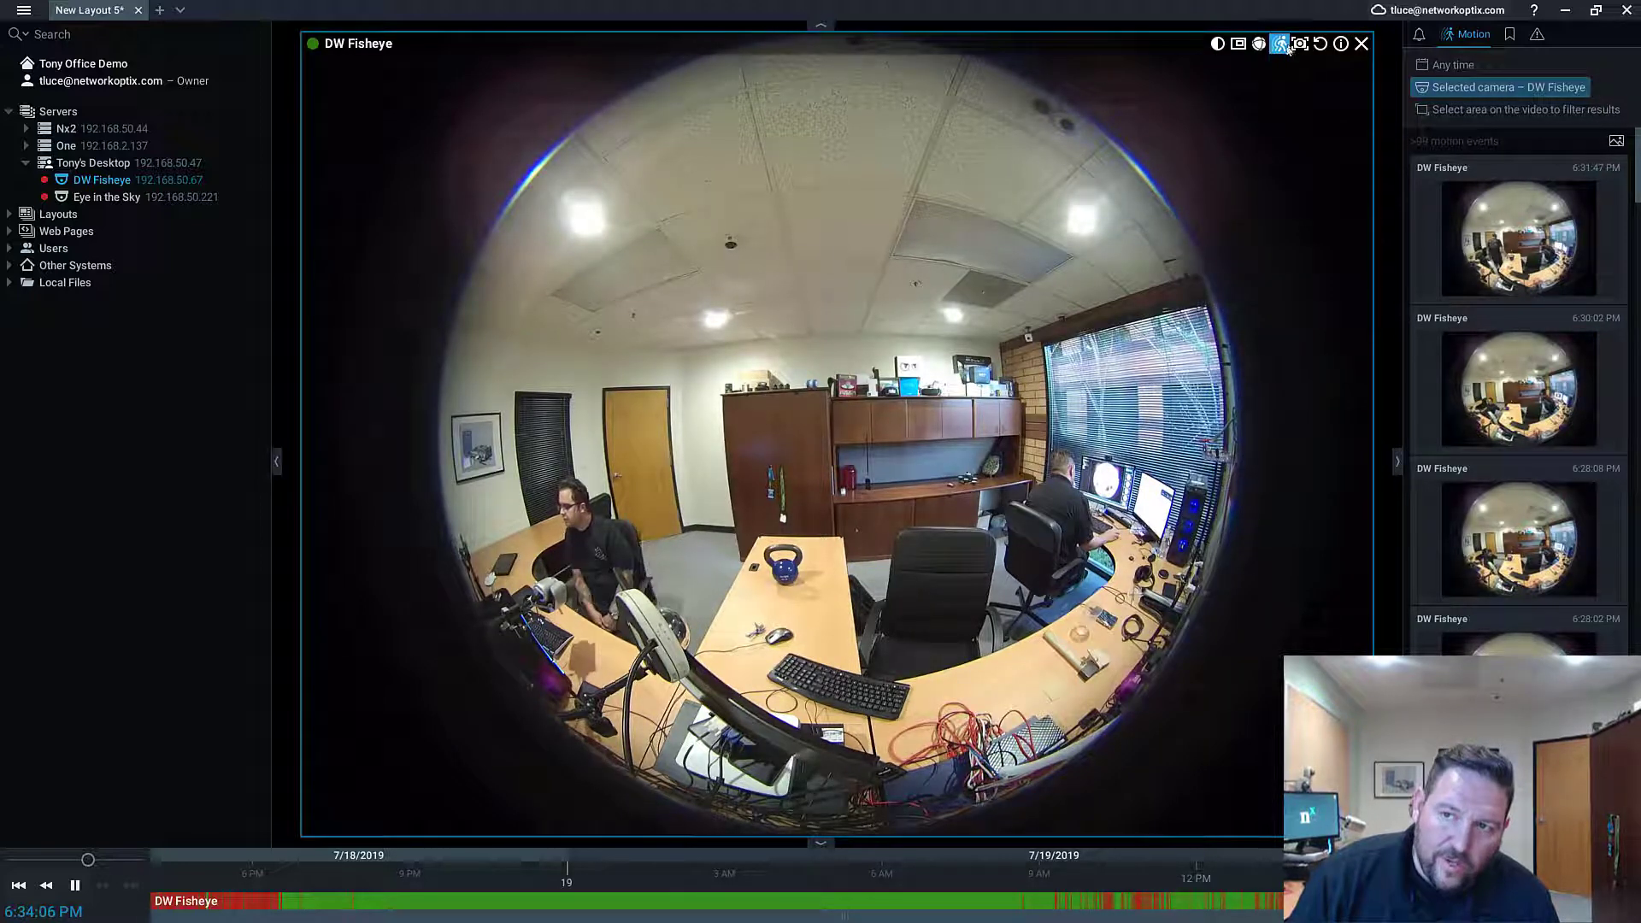
Step: Add Eye in the Sky and another office camera from the expanded One and Nx2 servers
{"action": "left_click", "coordinate": [1418, 35]}
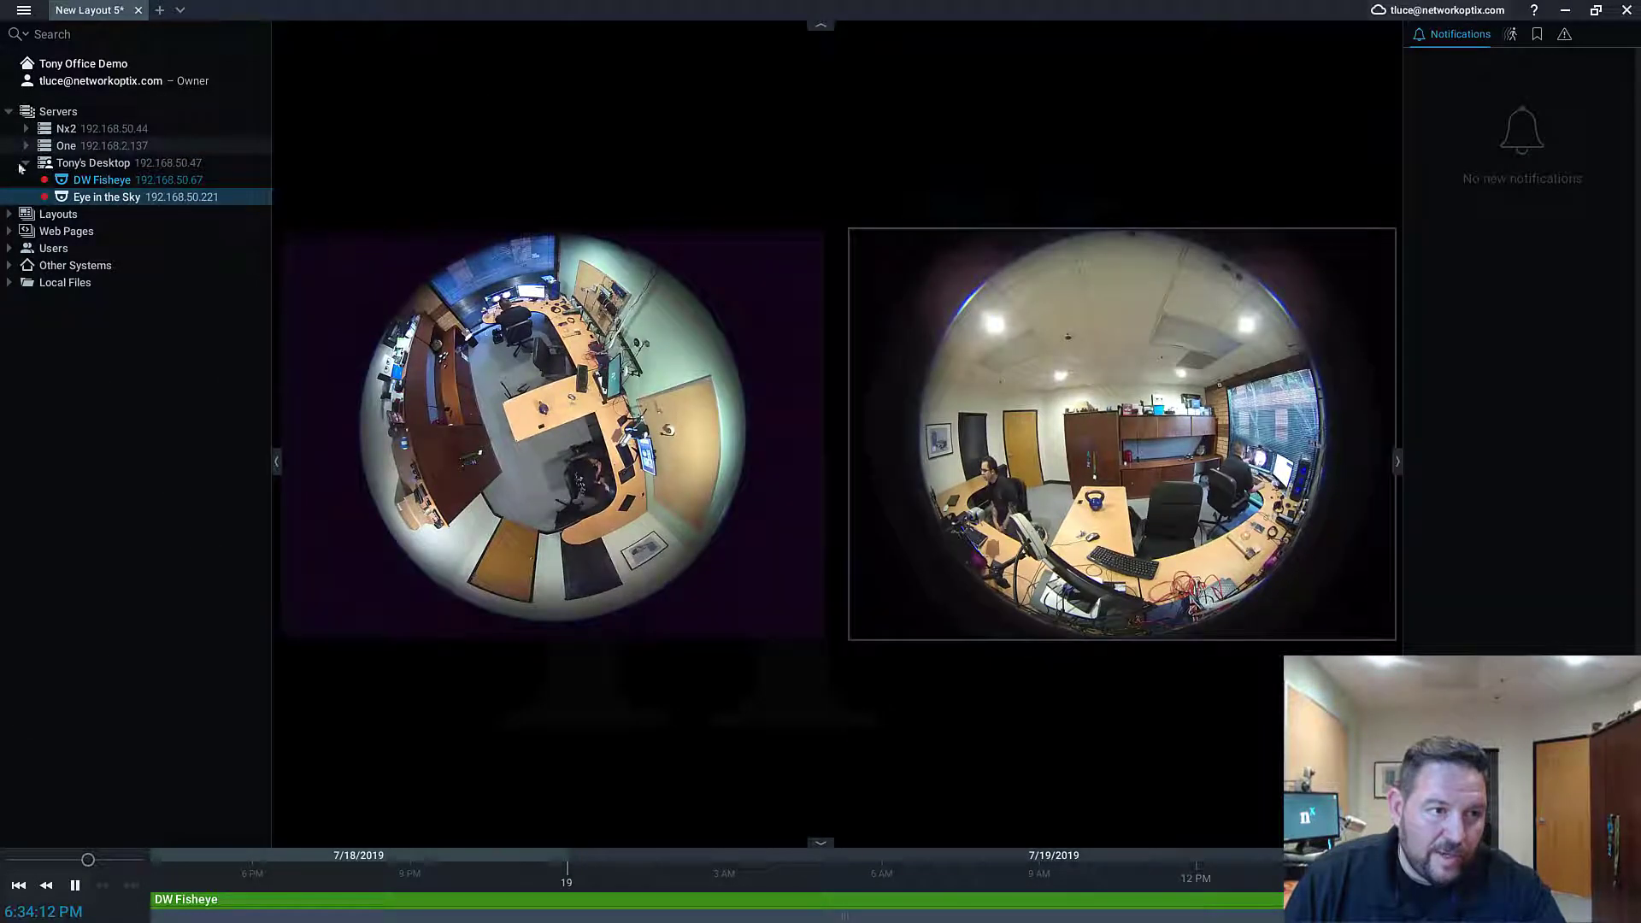
{"action": "left_click", "coordinate": [26, 145]}
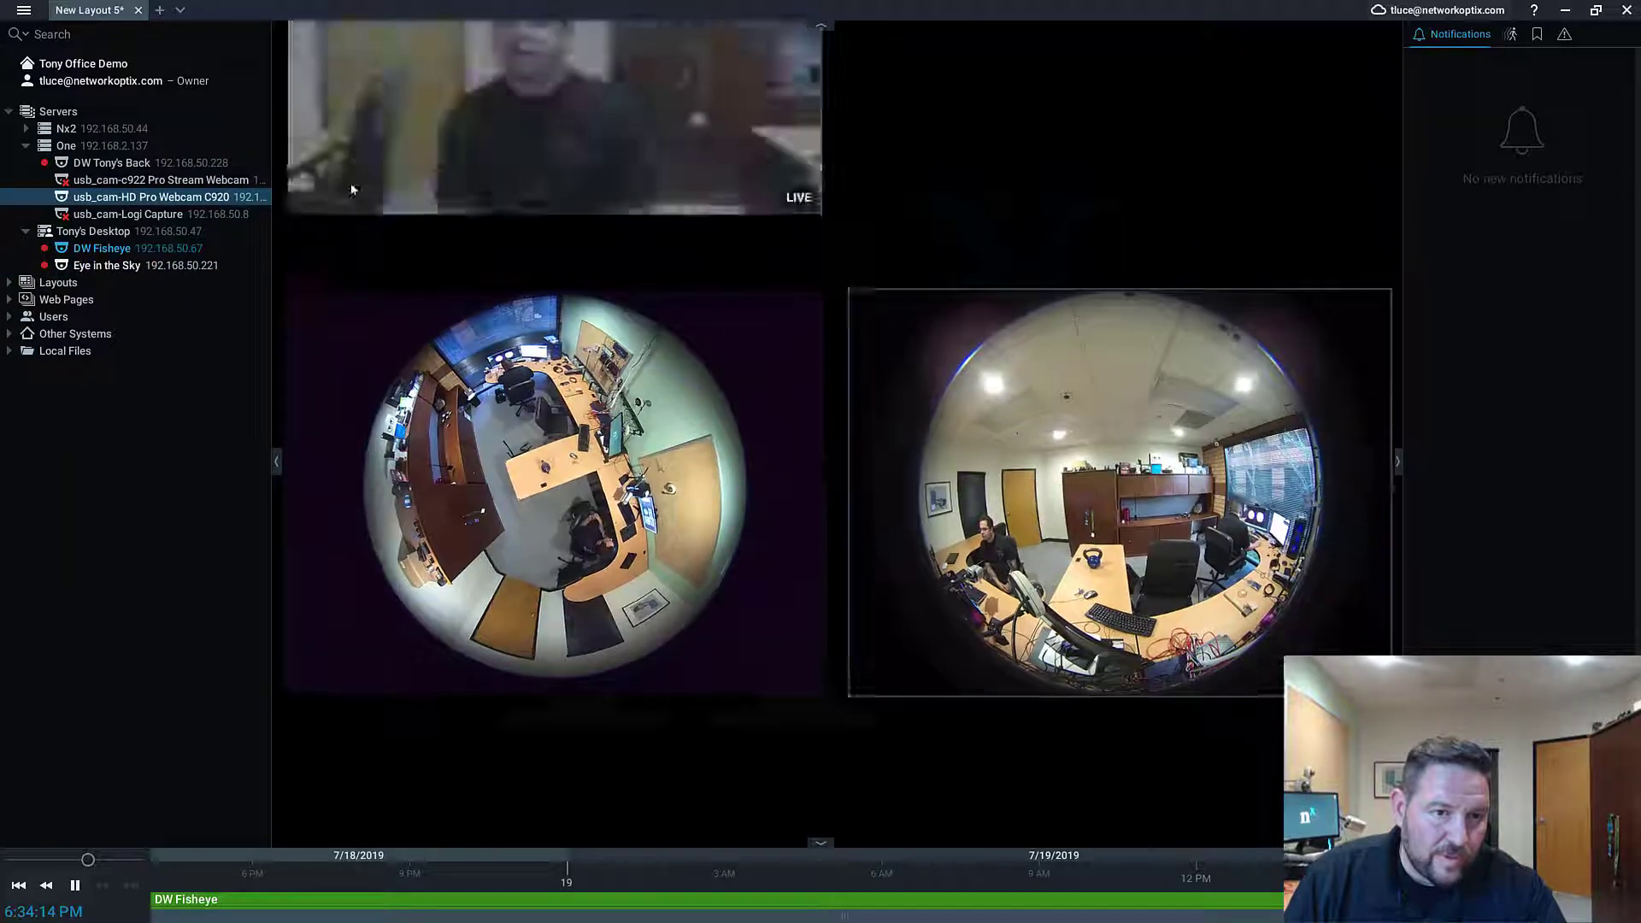
{"action": "left_click", "coordinate": [26, 128]}
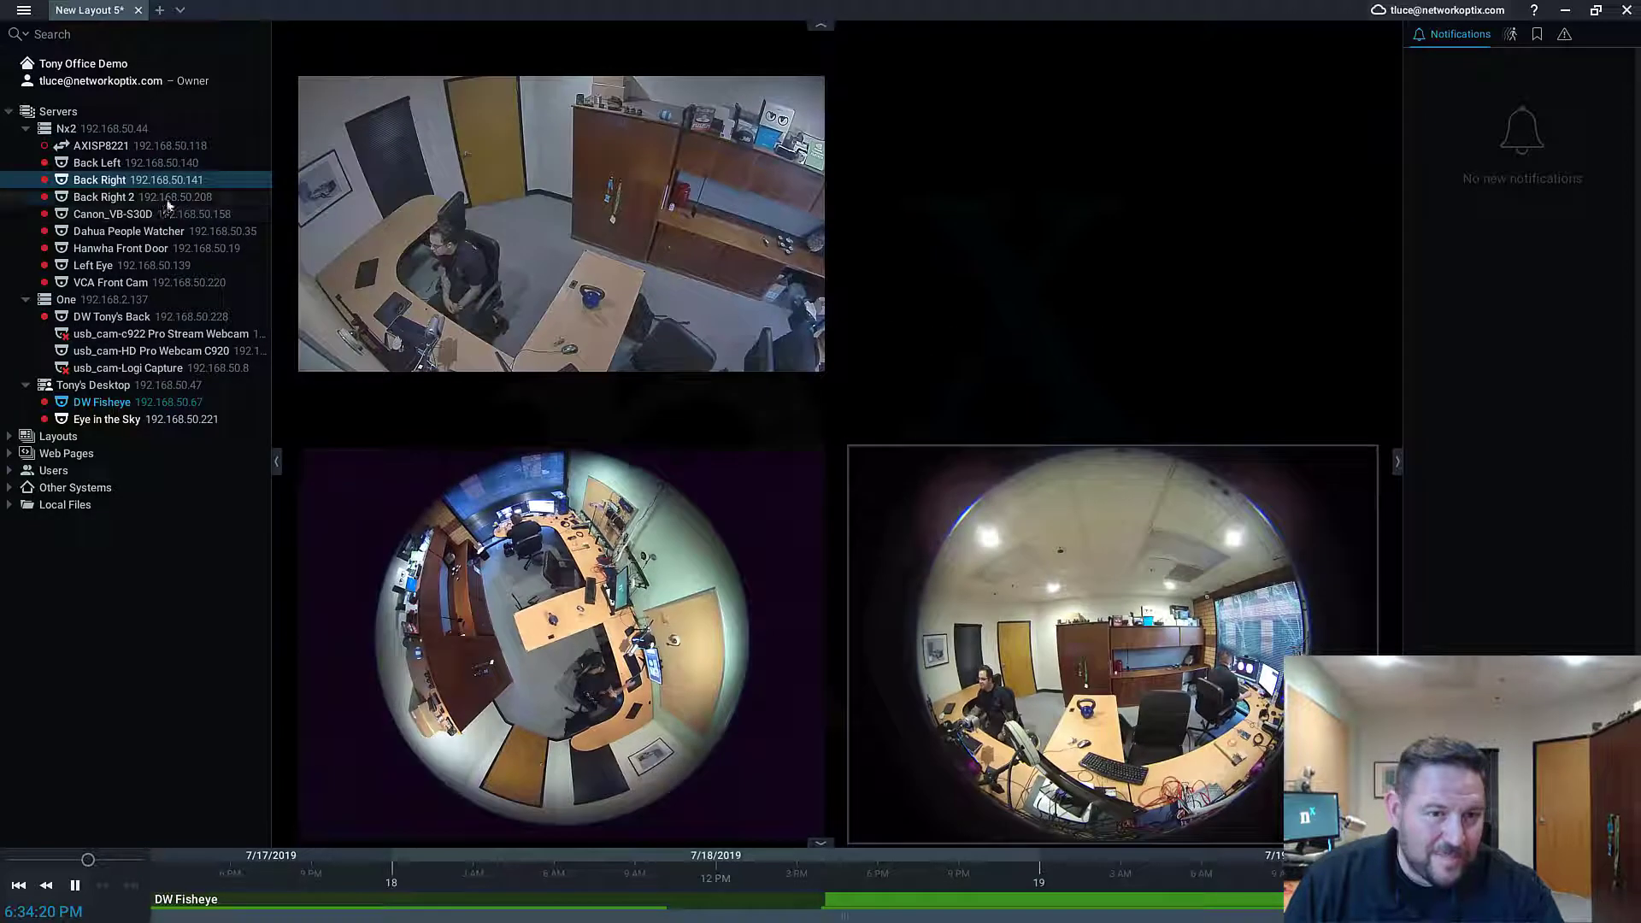
{"action": "left_click", "coordinate": [103, 197]}
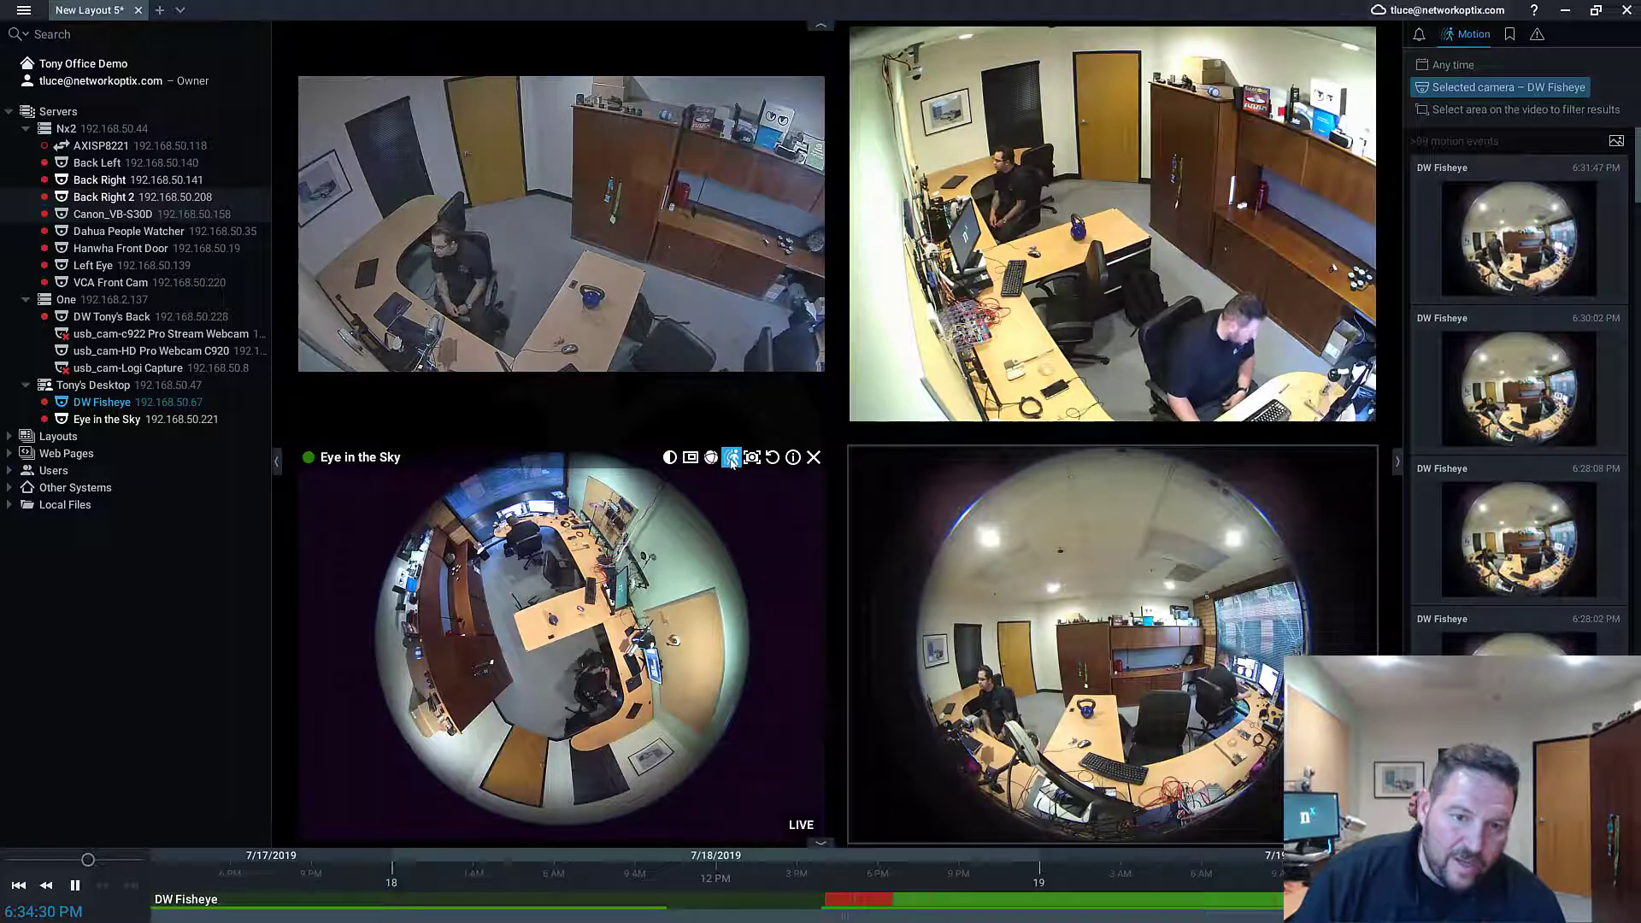
{"action": "mouse_move", "coordinate": [730, 459]}
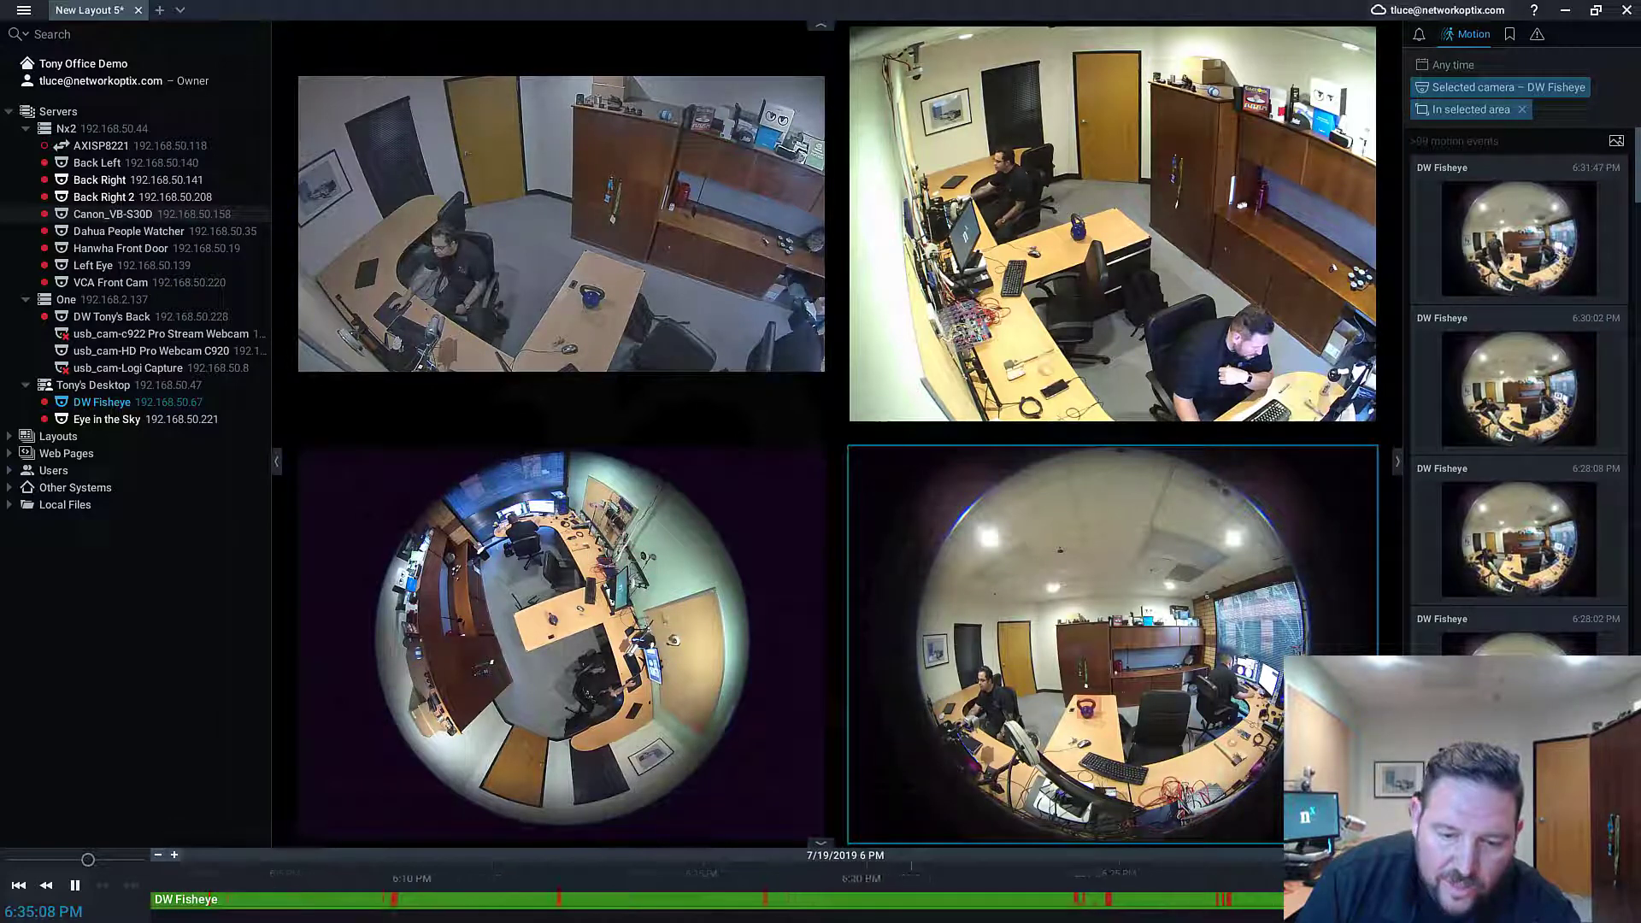
Step: Start a fresh layout containing only the DW Fisheye view
{"action": "left_click", "coordinate": [655, 899]}
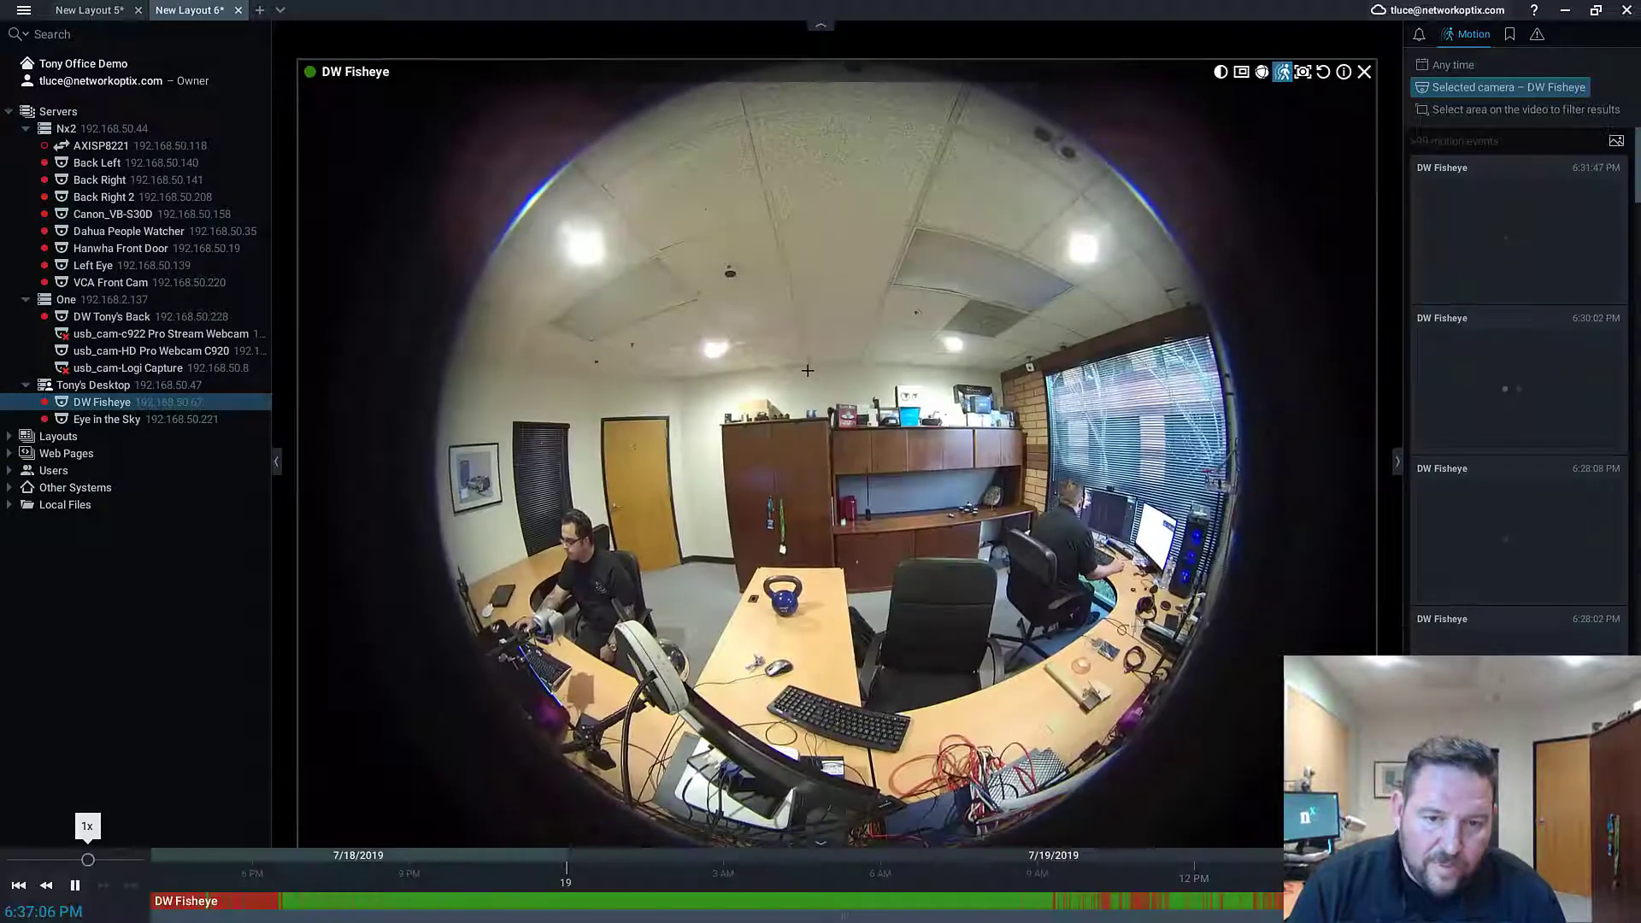
Step: Run a Preview Search on the full DW Fisheye archive spanning July 18–19
{"action": "left_click", "coordinate": [1419, 34]}
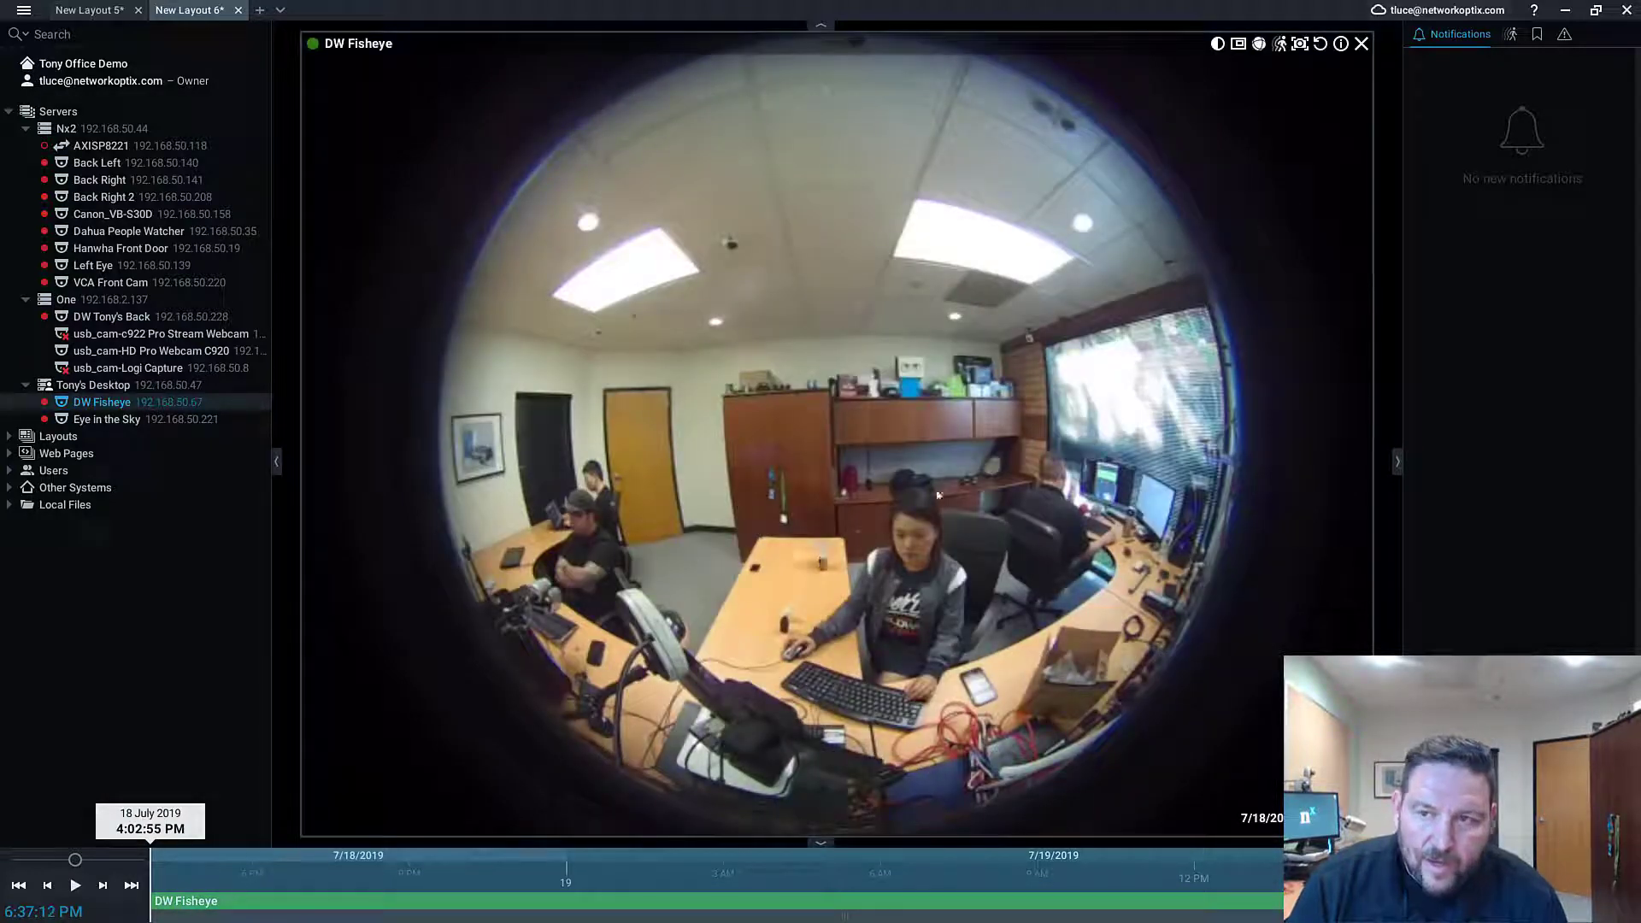
{"action": "right_click", "coordinate": [936, 494]}
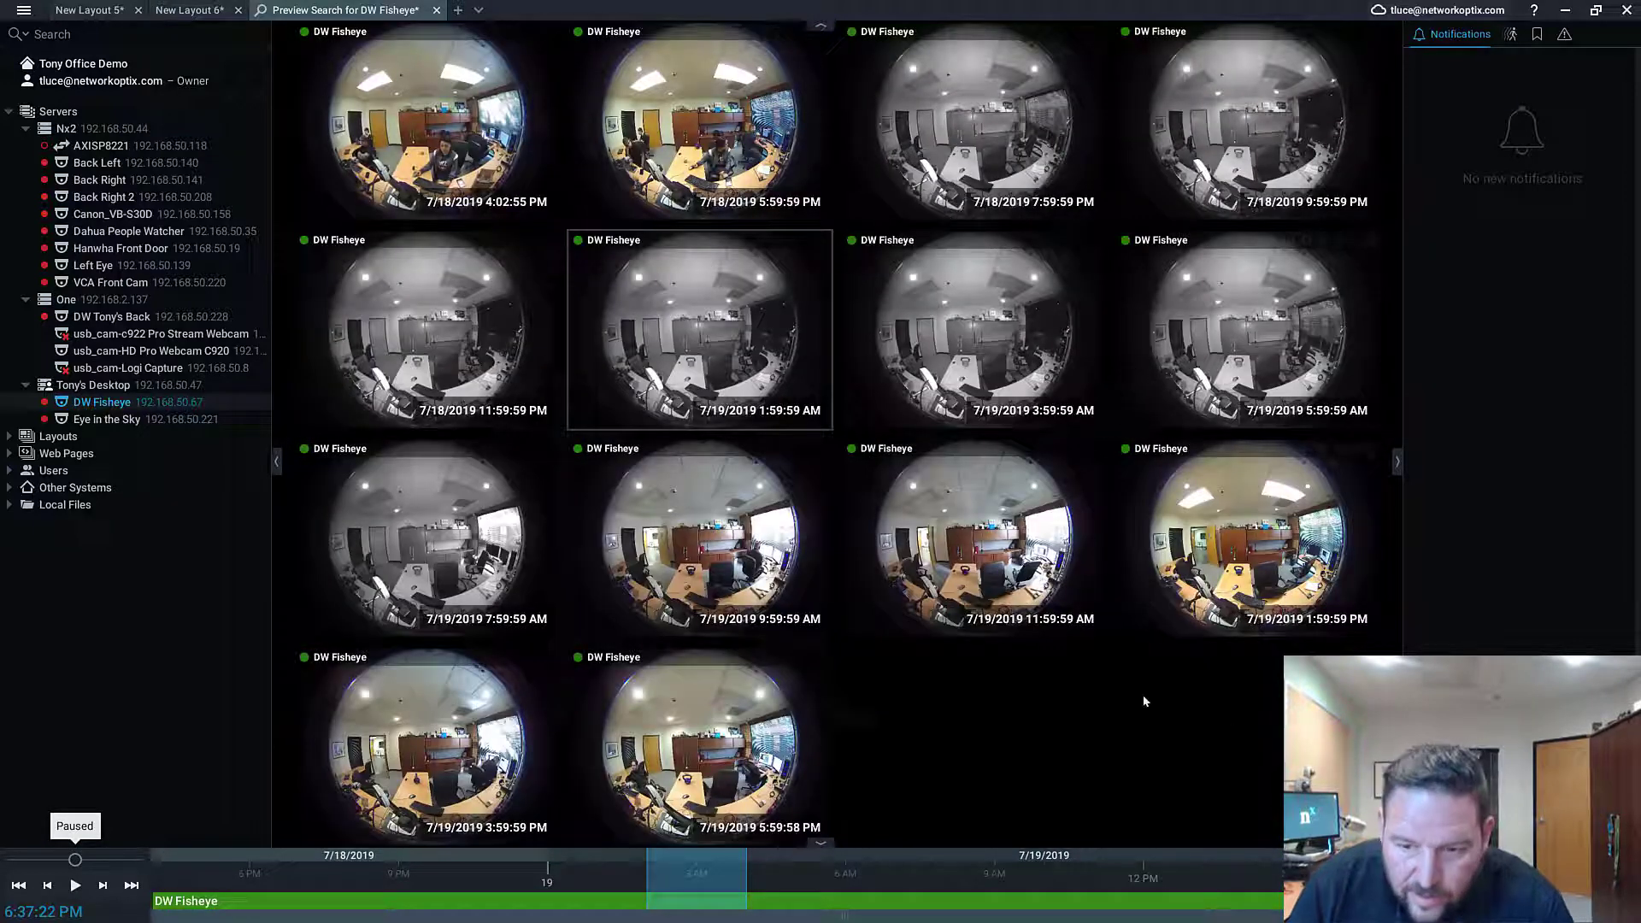
{"action": "mouse_move", "coordinate": [419, 539]}
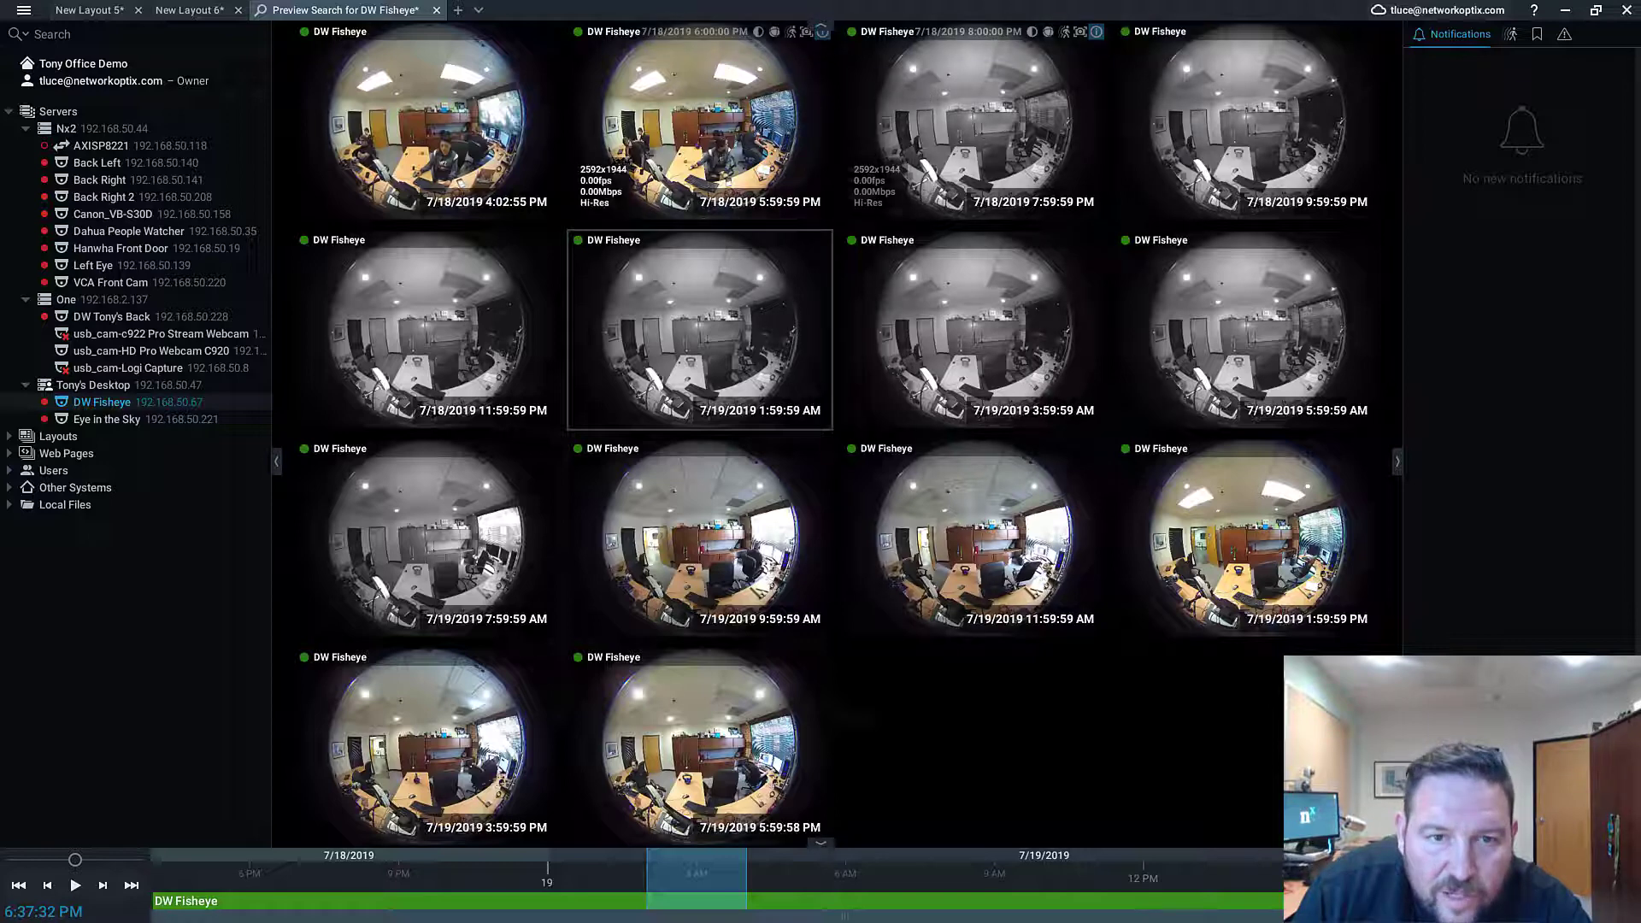
Step: Run successive Preview Searches on shorter spans down to ten-second snapshots around 6:27 PM
{"action": "right_click", "coordinate": [697, 124]}
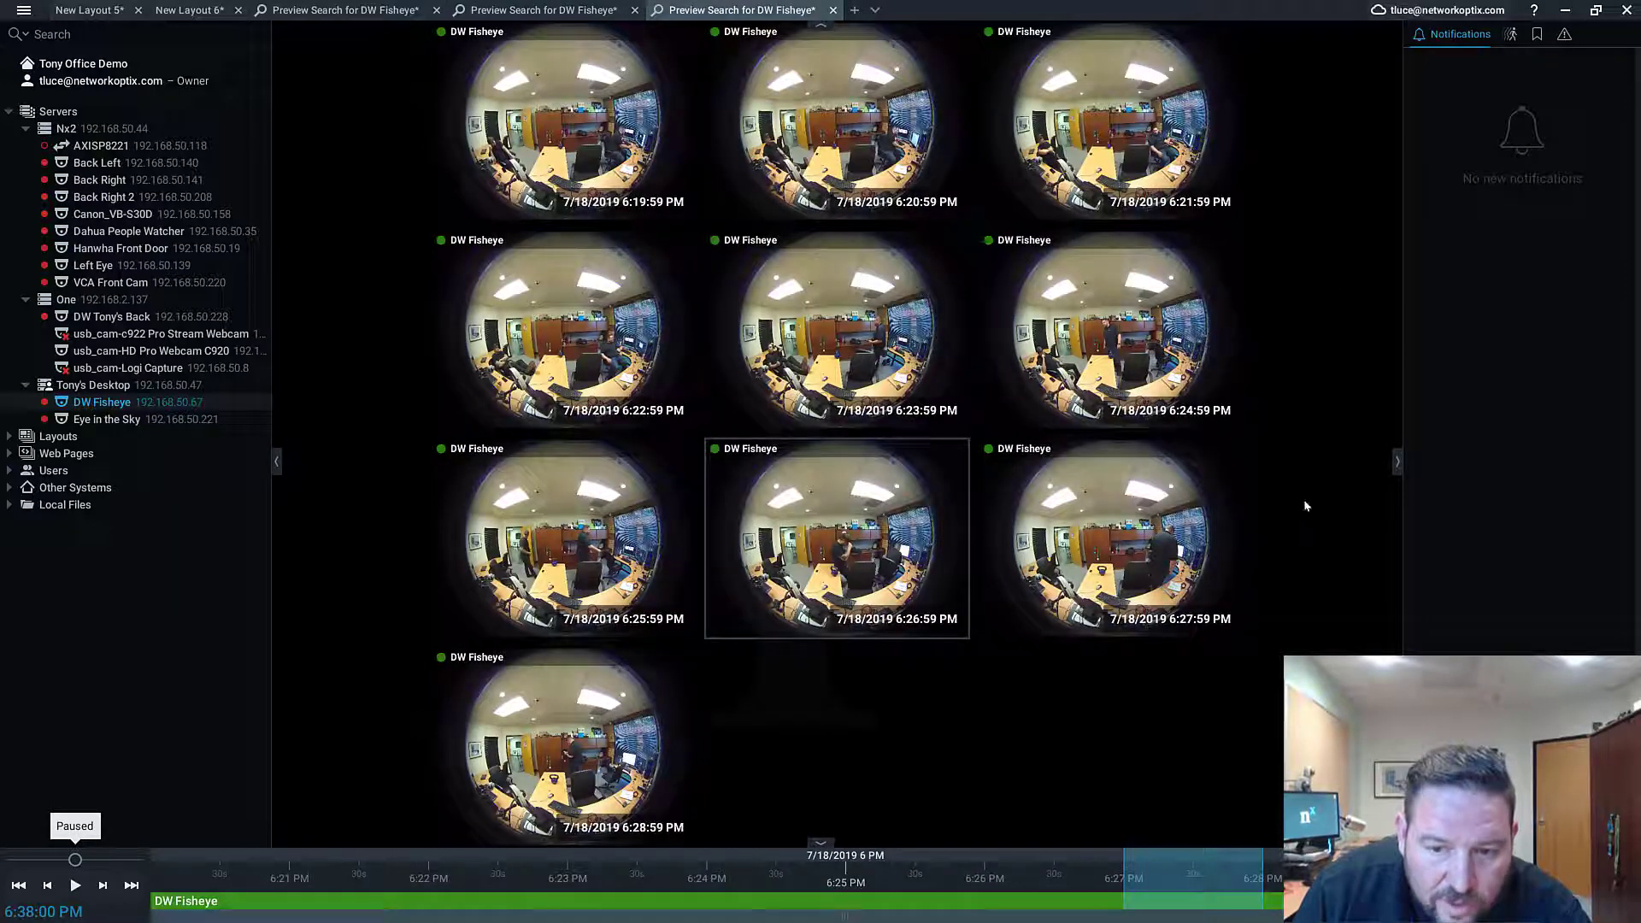
{"action": "mouse_move", "coordinate": [938, 552]}
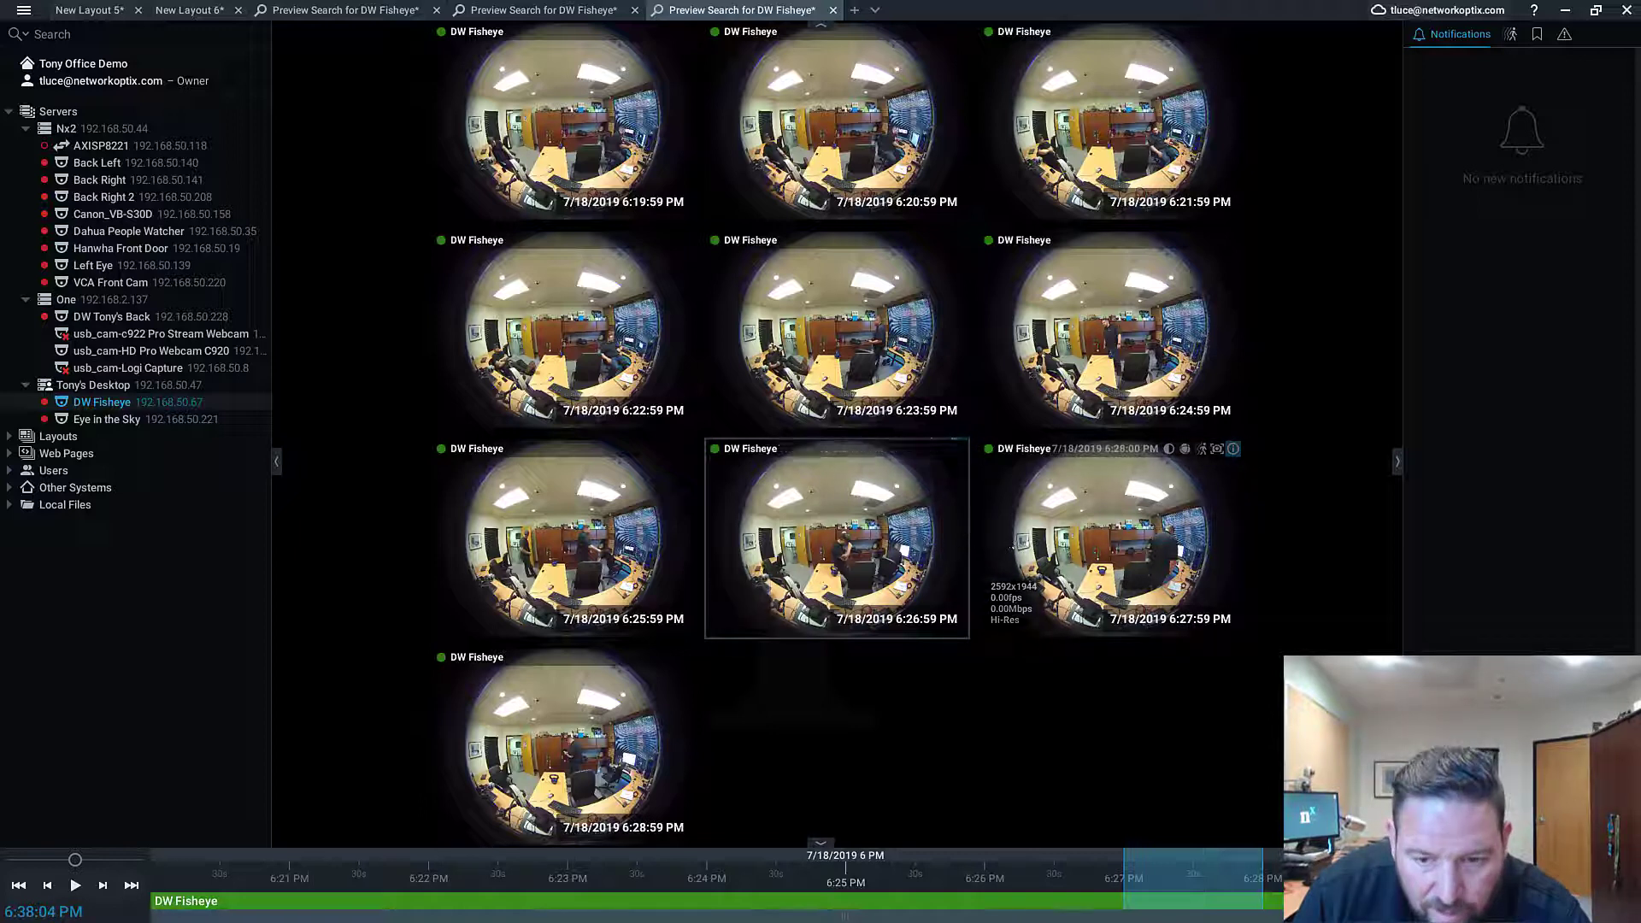
{"action": "right_click", "coordinate": [835, 537]}
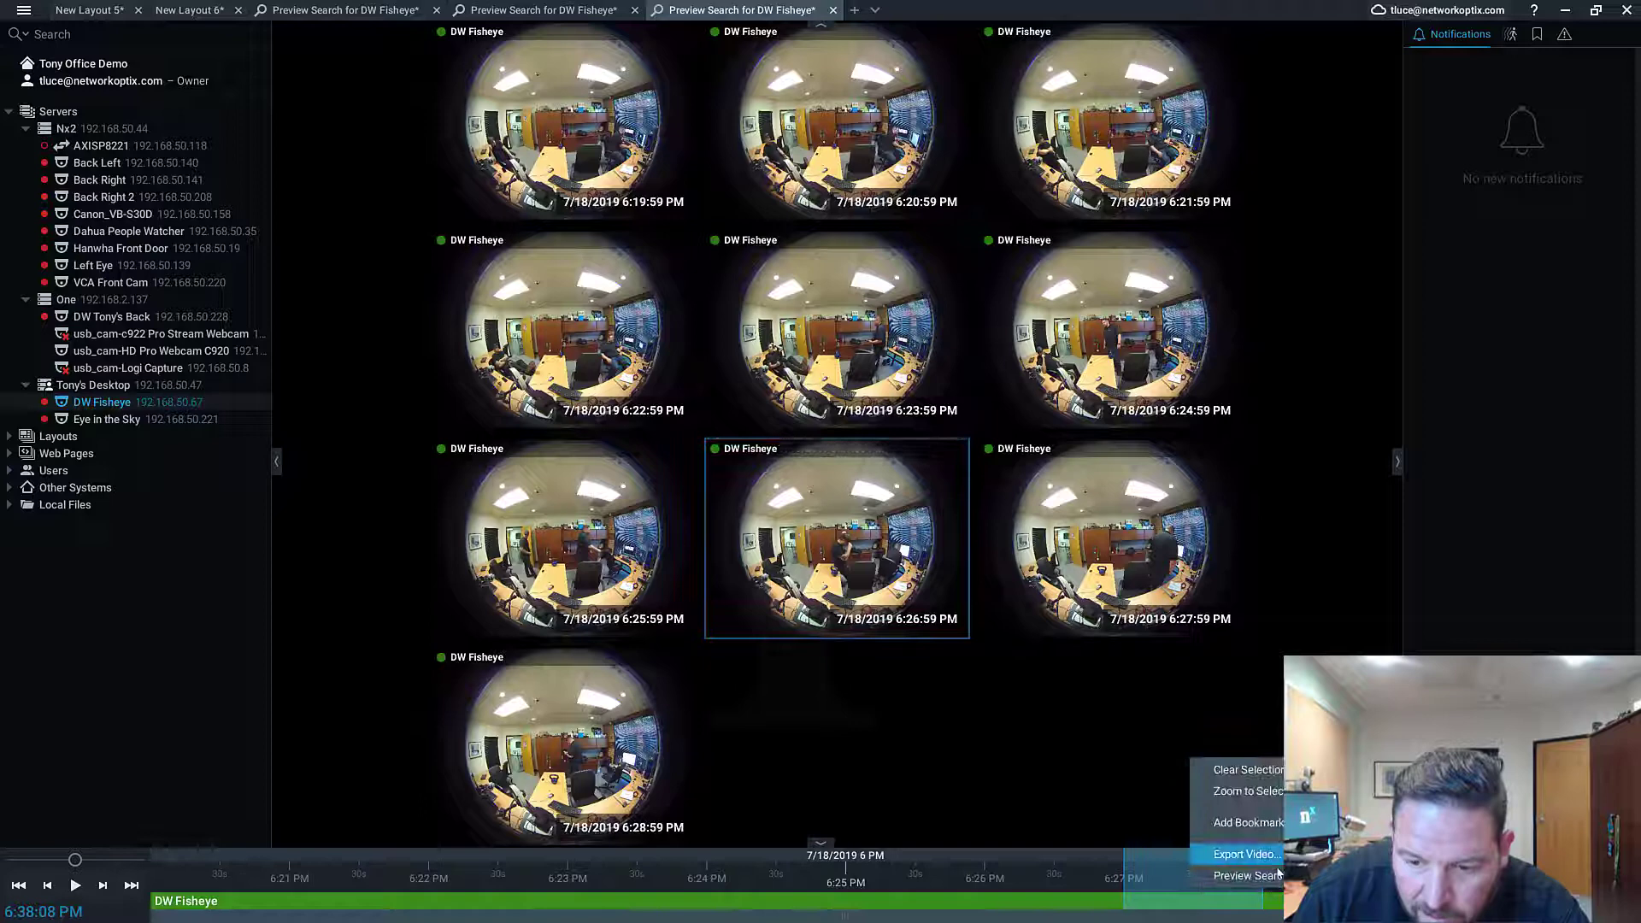
{"action": "left_click", "coordinate": [1244, 875]}
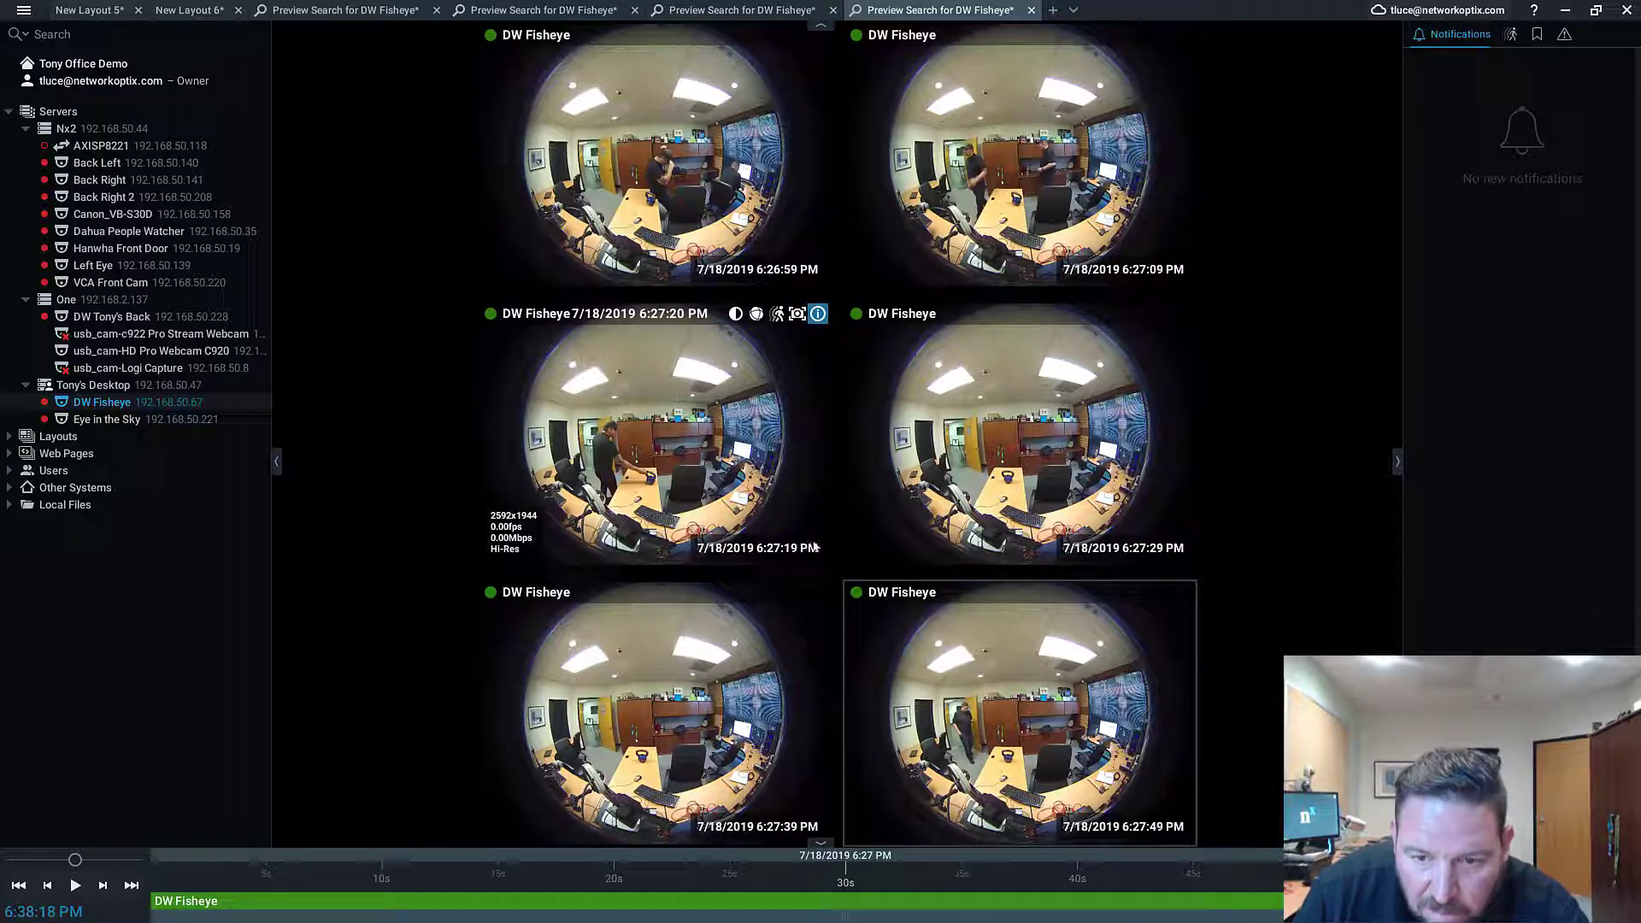
Step: Close the finest Preview Search tabs, returning to ten-minute snapshots from 5:59 to 7:39 PM
{"action": "right_click", "coordinate": [649, 435]}
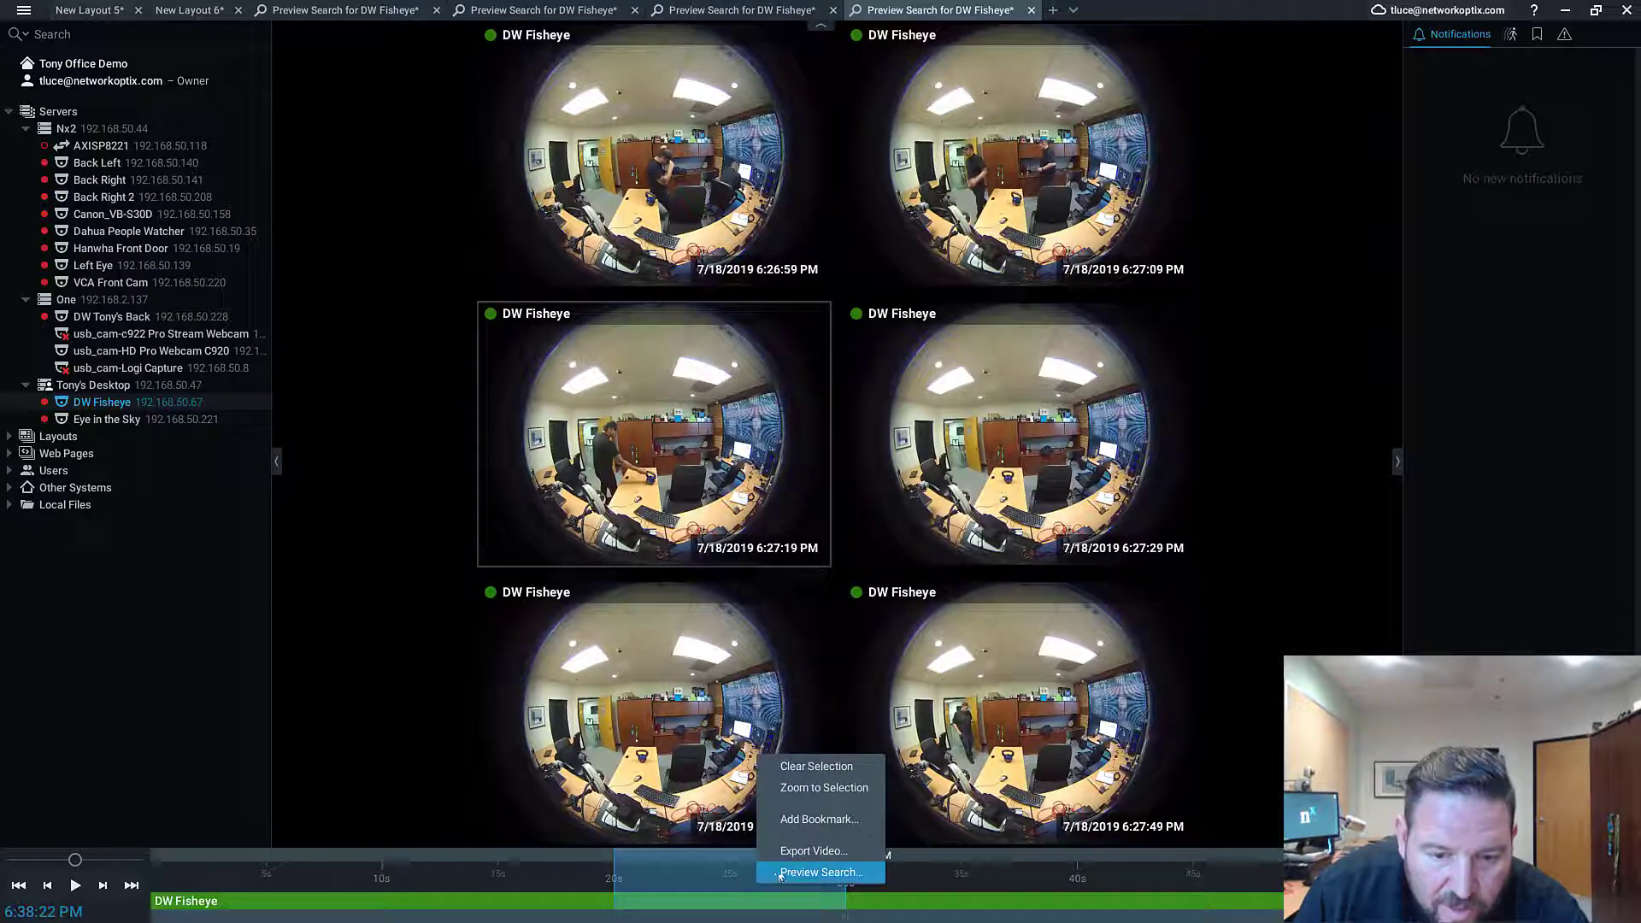
{"action": "left_click", "coordinate": [819, 871]}
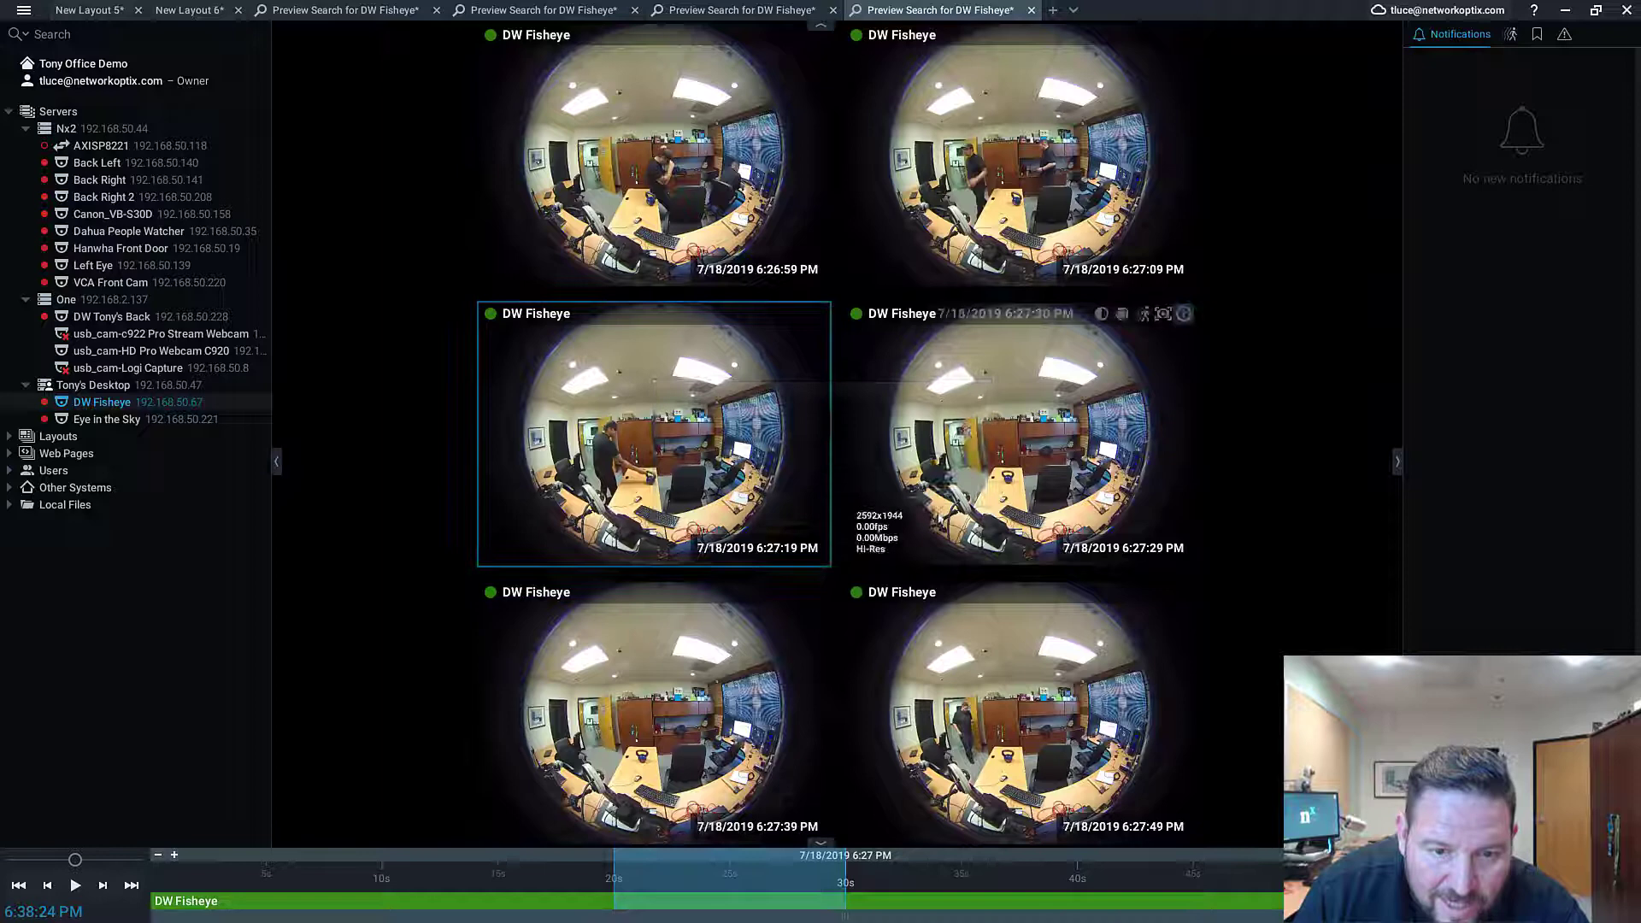
{"action": "double_click", "coordinate": [651, 433]}
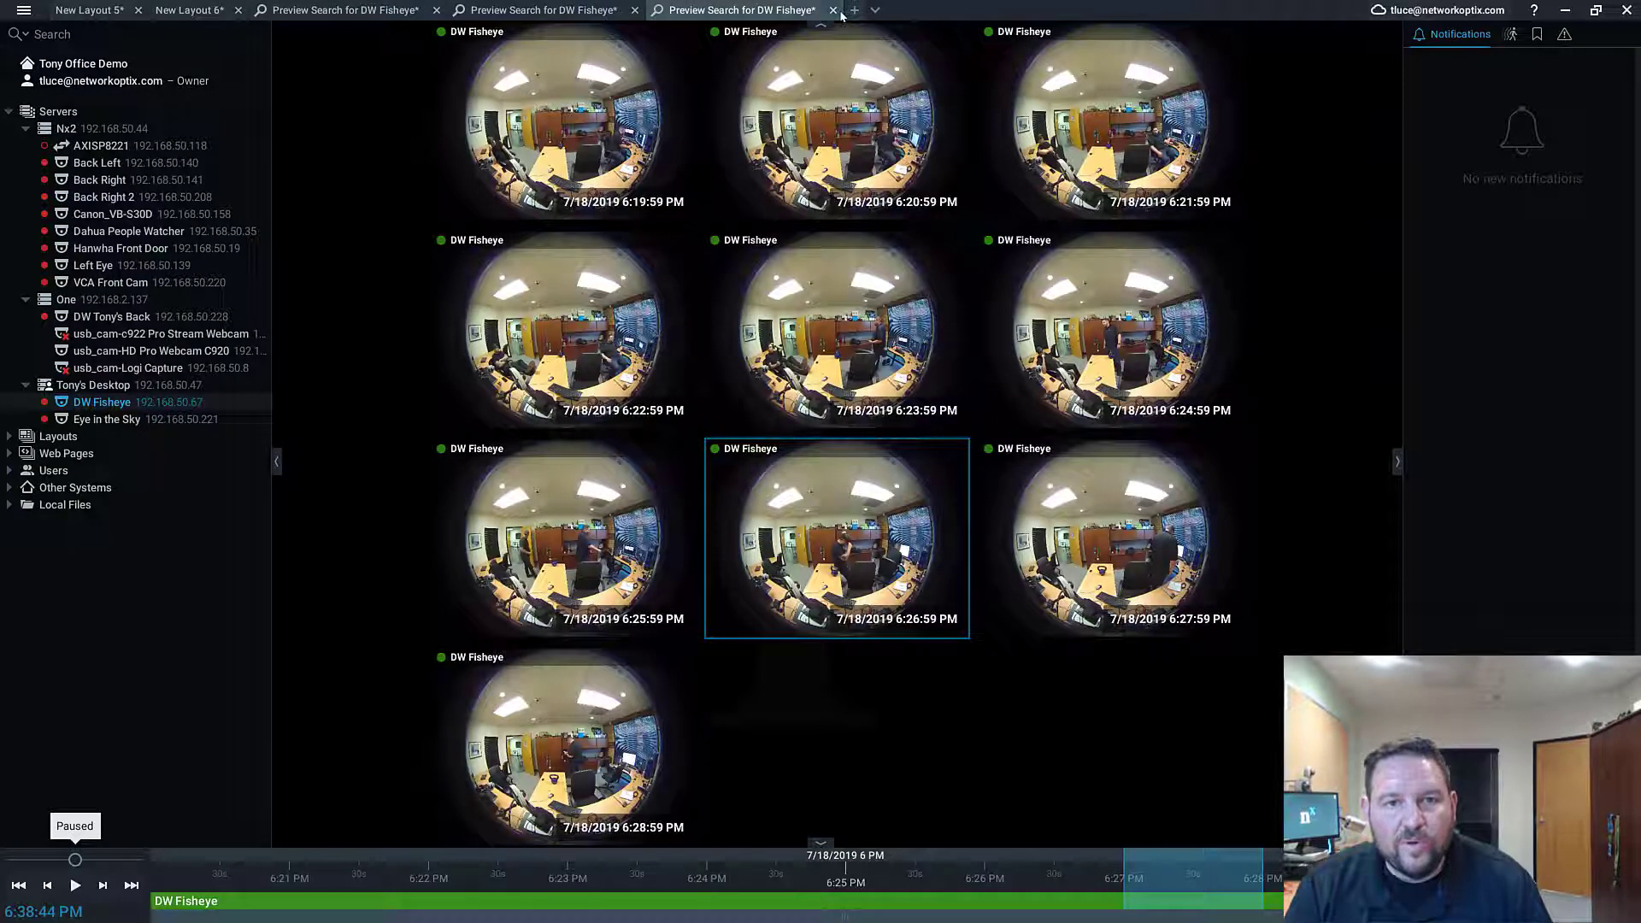
{"action": "left_click", "coordinate": [833, 10]}
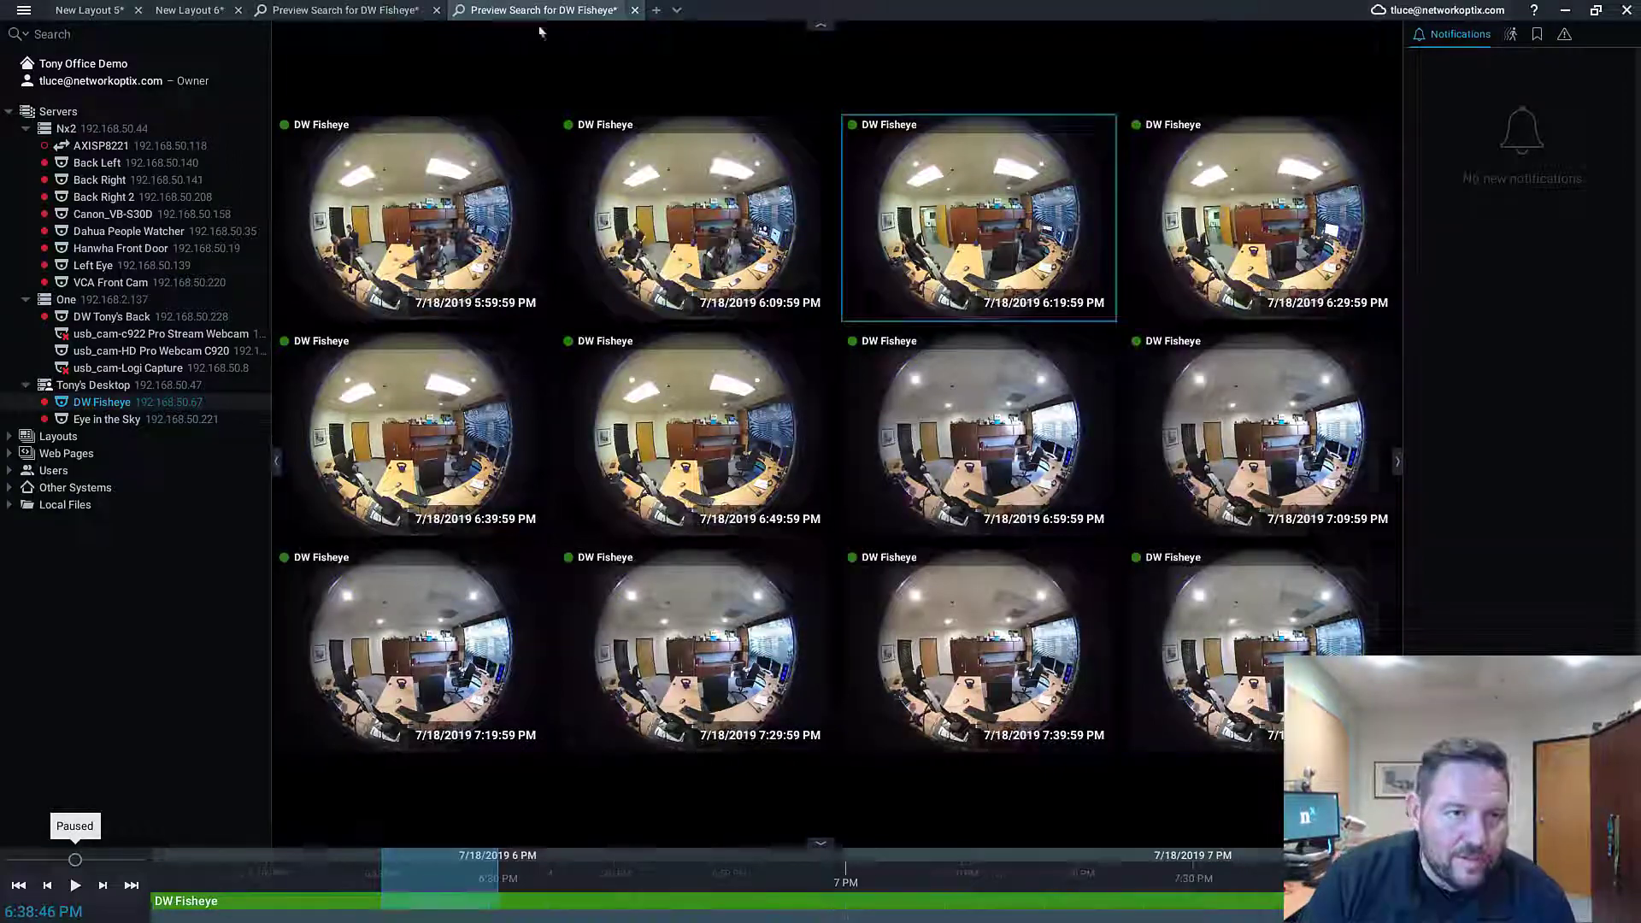